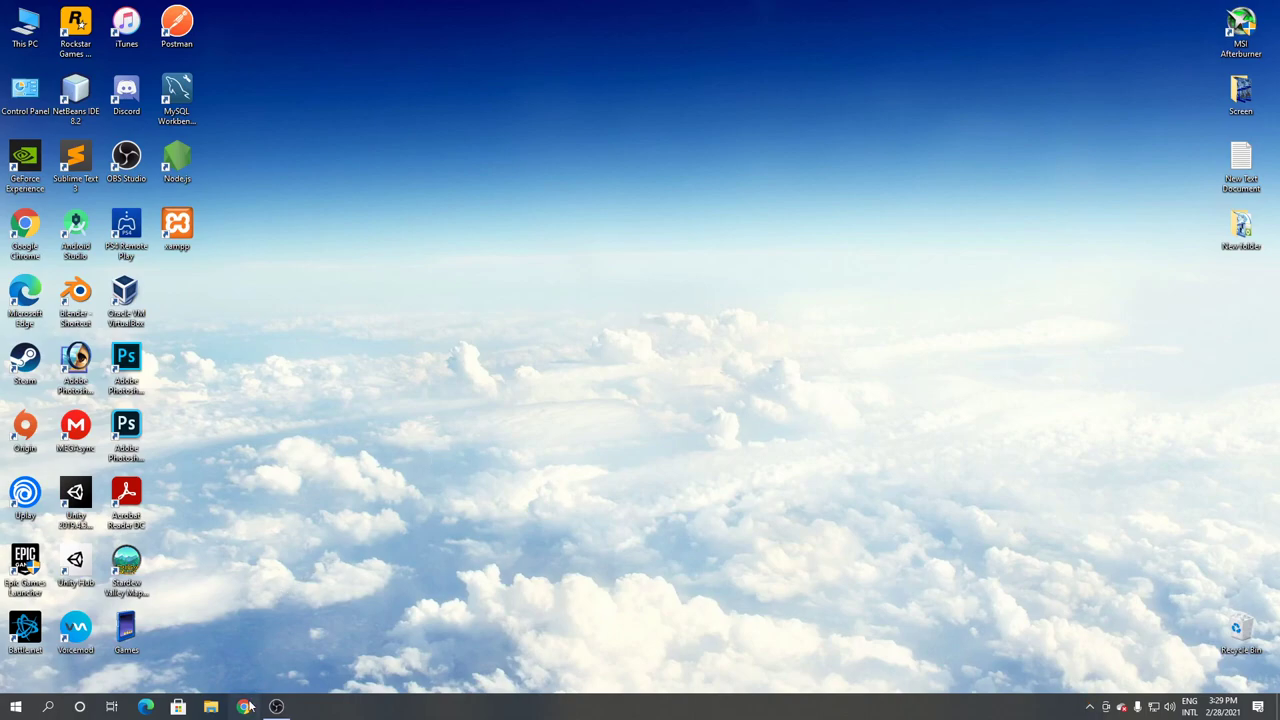
Step: Launch Chrome and search Google for 'minitool video converter'
left_click(244, 707)
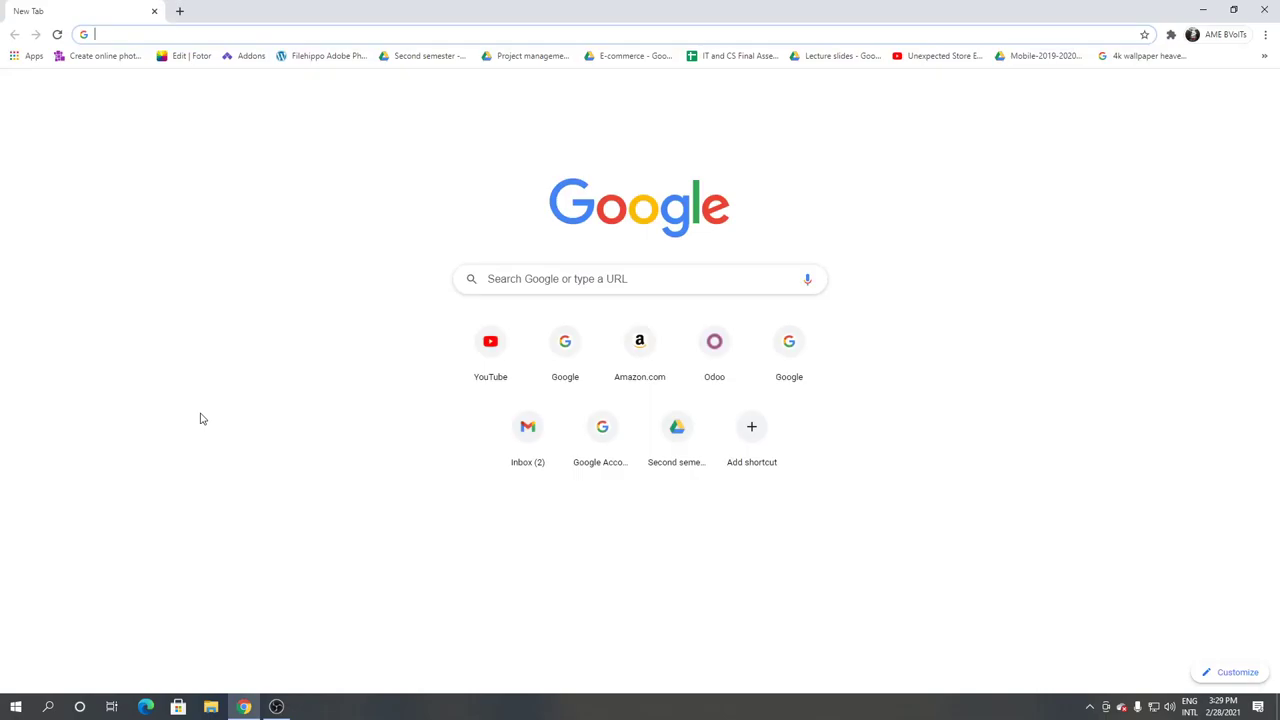
type("minitool video converter")
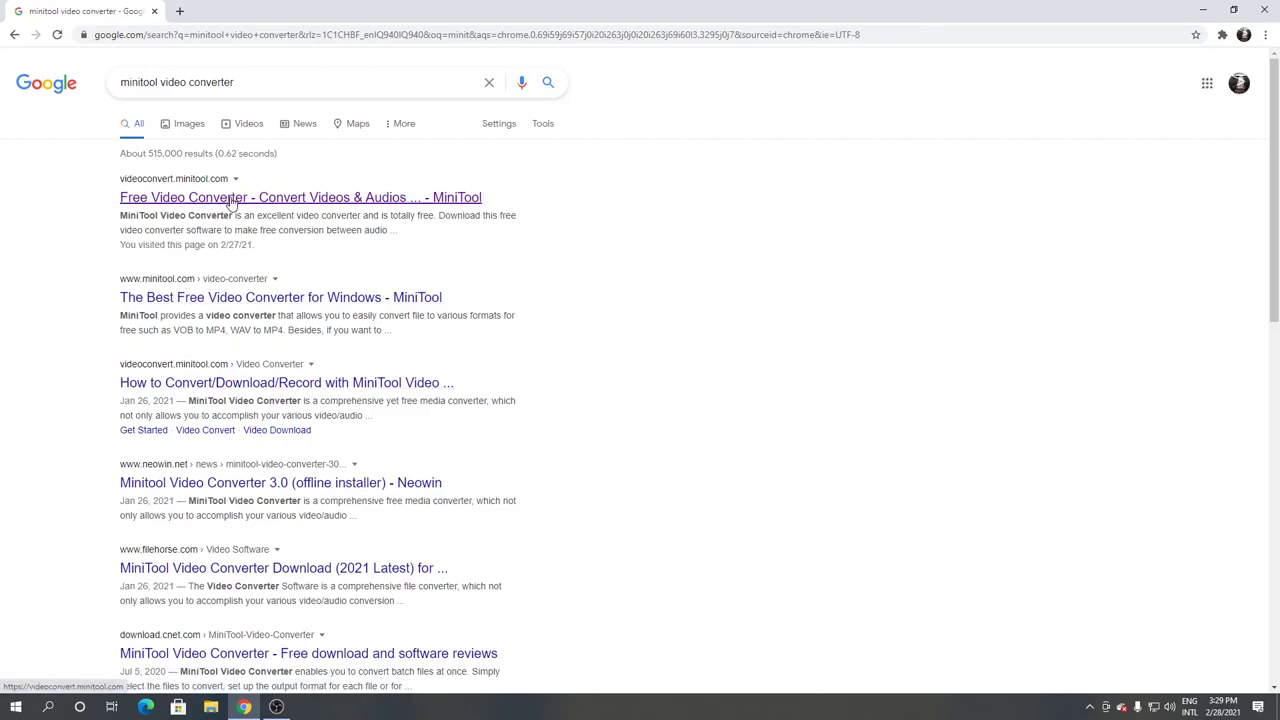
Step: Open the official MiniTool Video Converter site and download vc-setup.exe
left_click(300, 197)
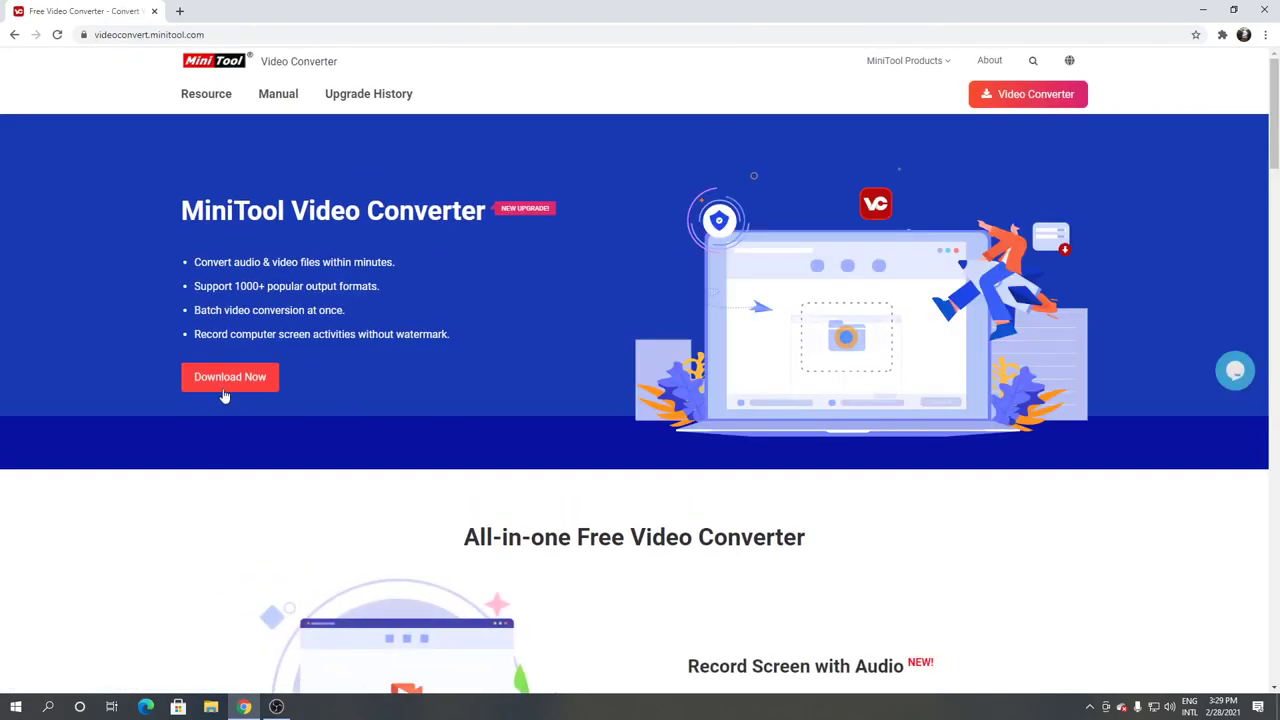
left_click(230, 377)
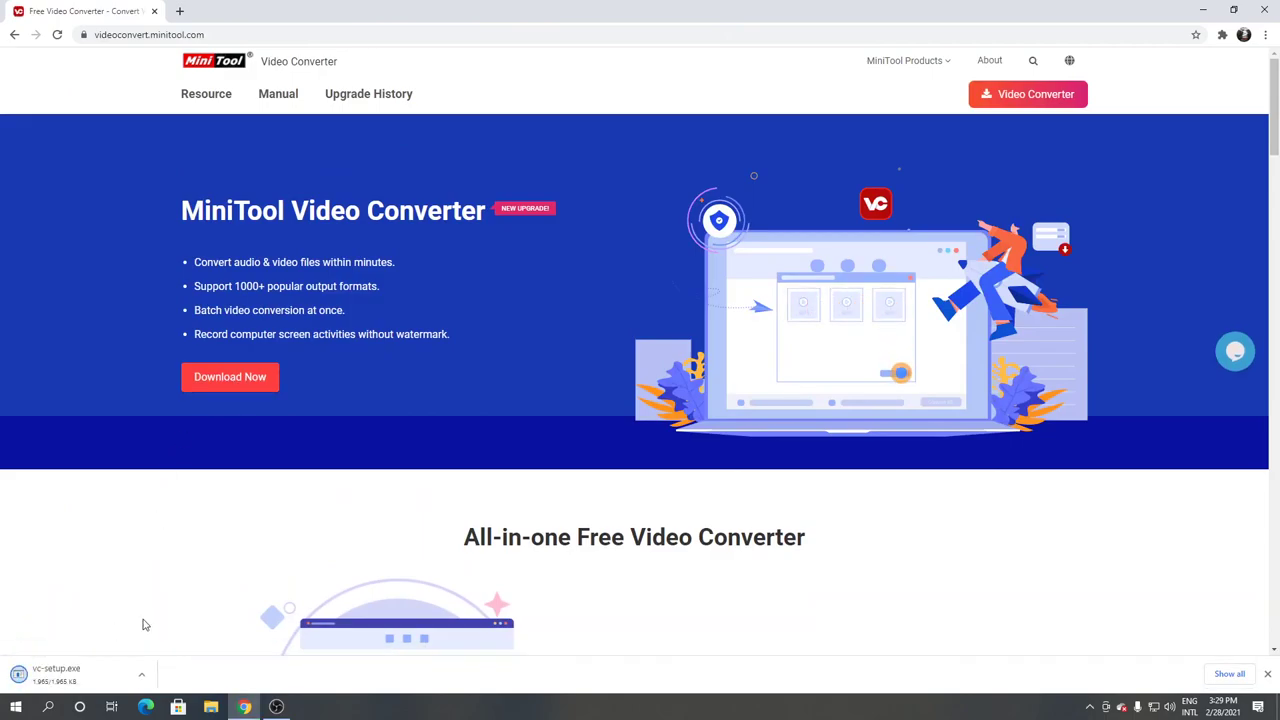
mouse_move(124, 632)
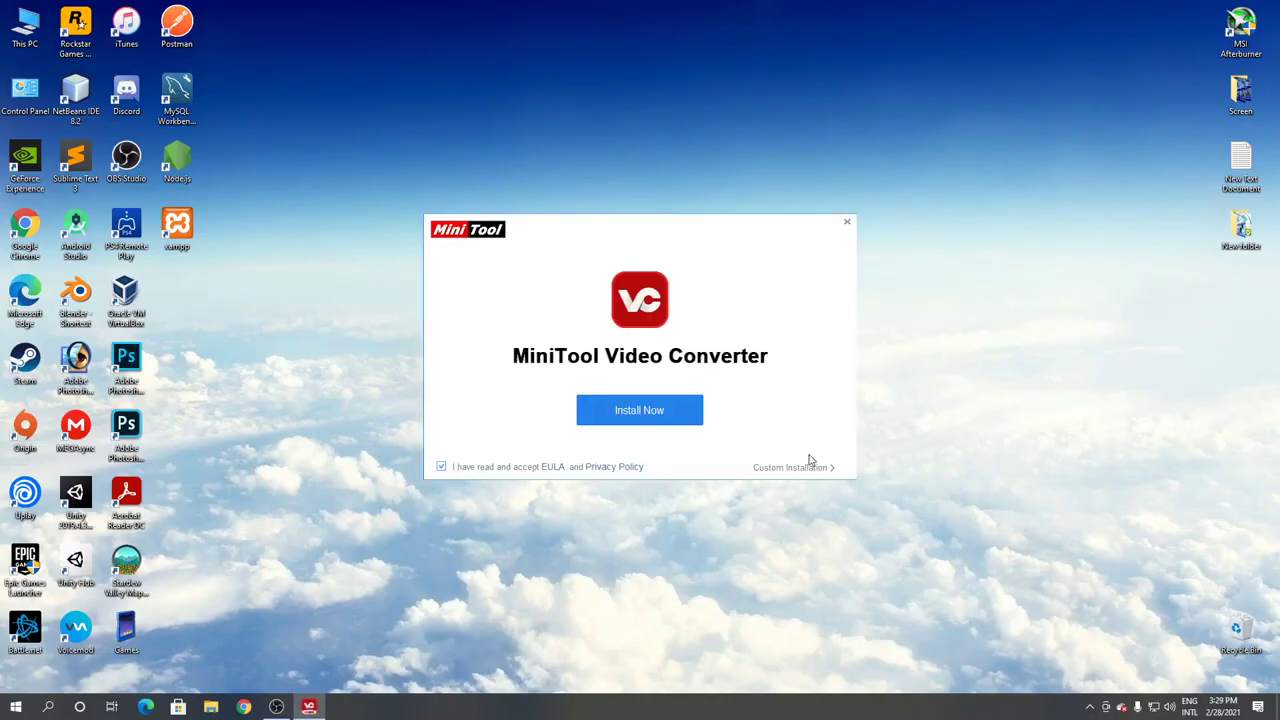
Step: Under Custom Installation, decline the Customer Experience Improvement Program and start installing
left_click(790, 467)
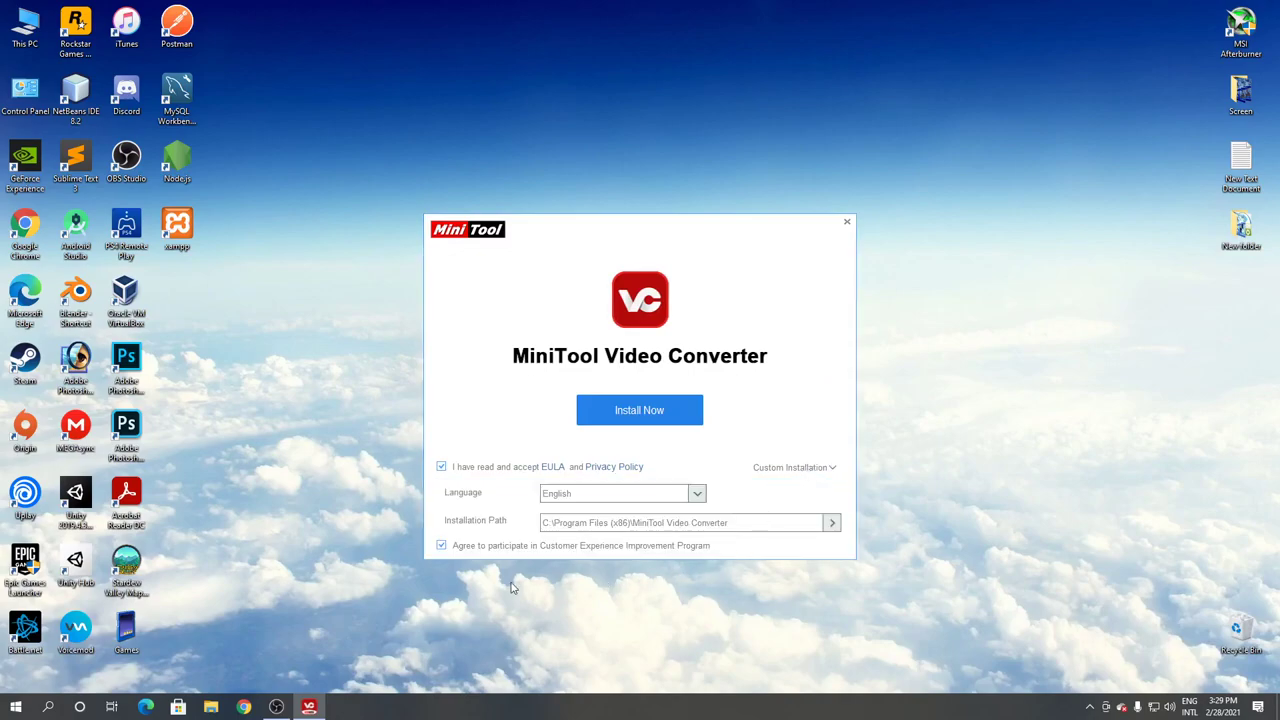
left_click(441, 545)
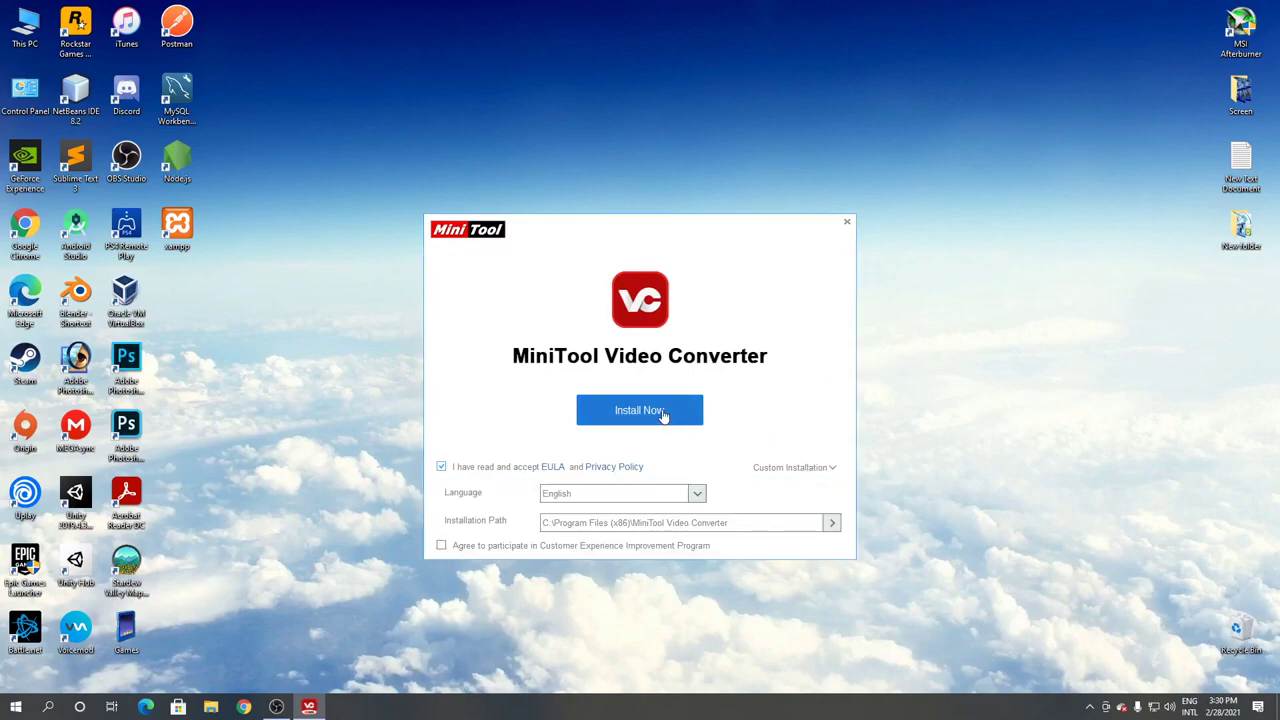
left_click(639, 410)
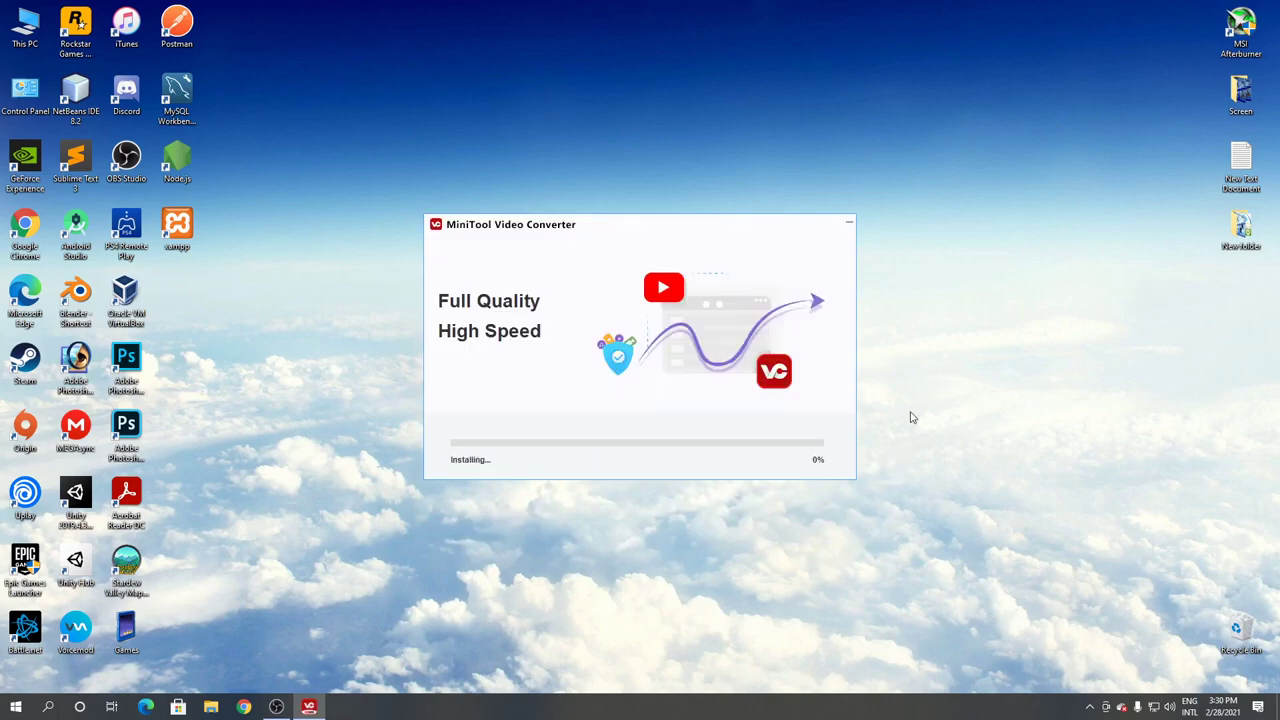
mouse_move(917, 413)
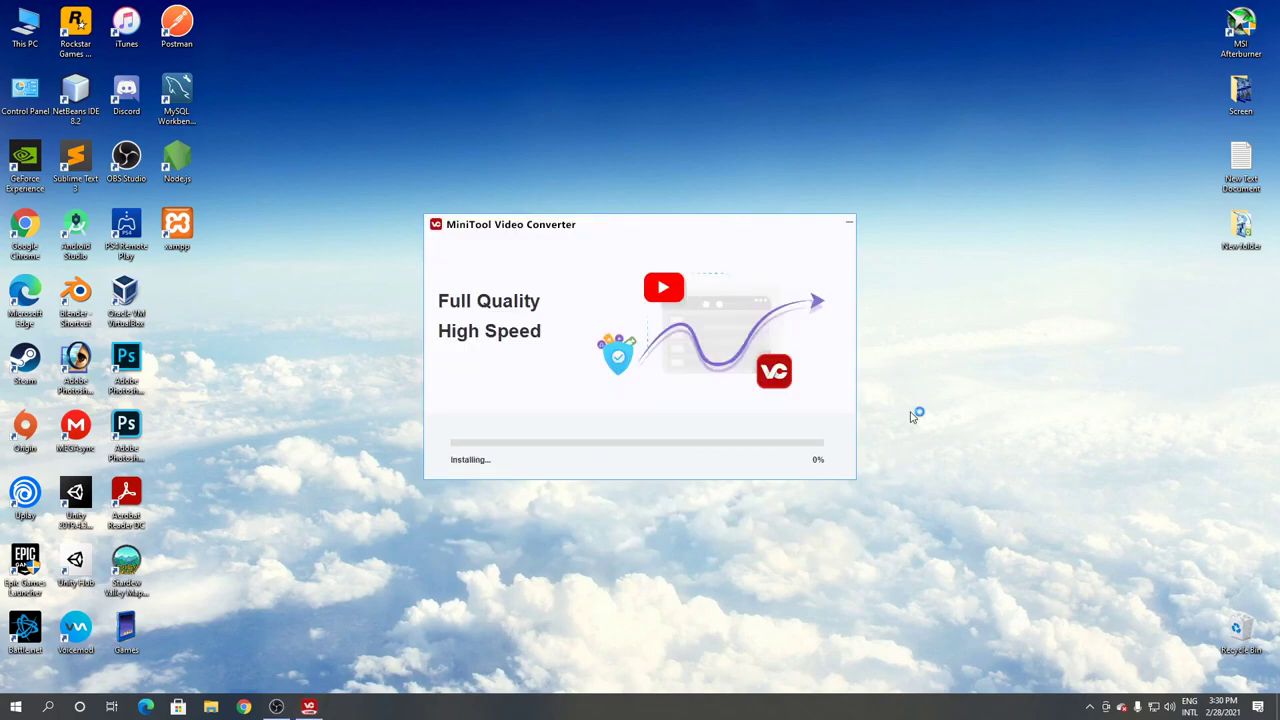
mouse_move(937, 375)
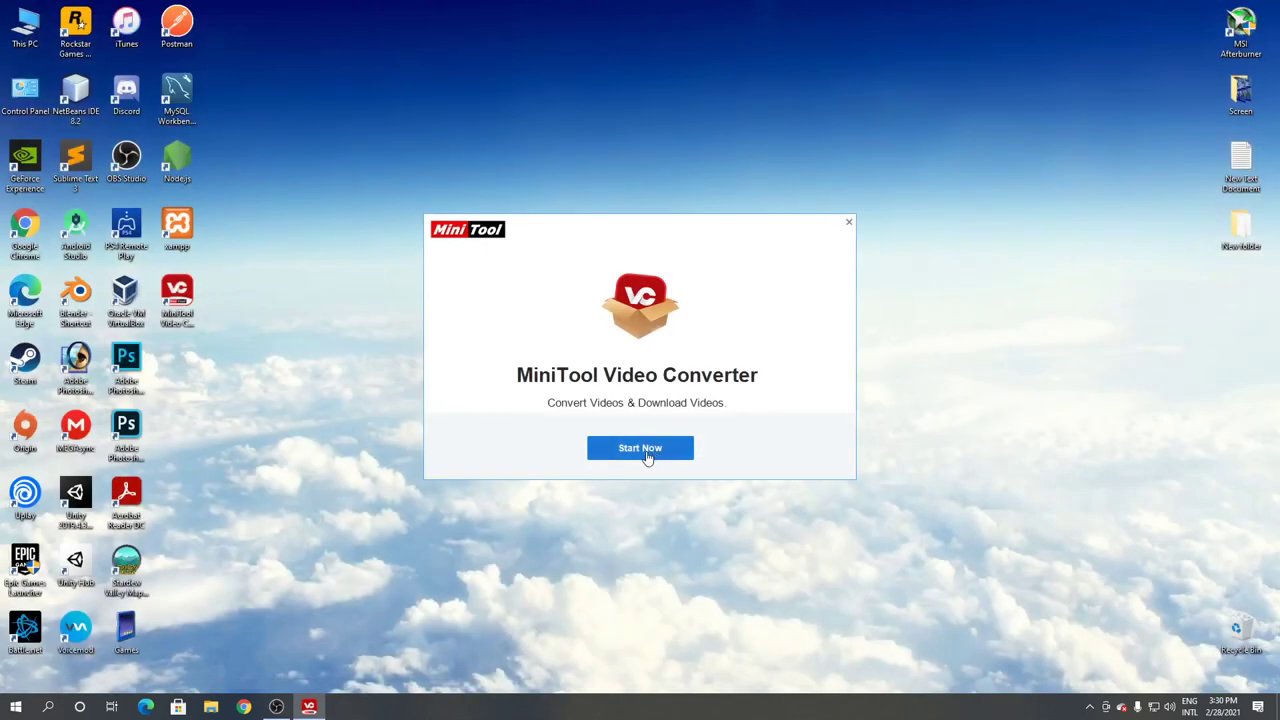
Step: Choose Start Now to close the installer and launch MiniTool Video Converter
left_click(639, 447)
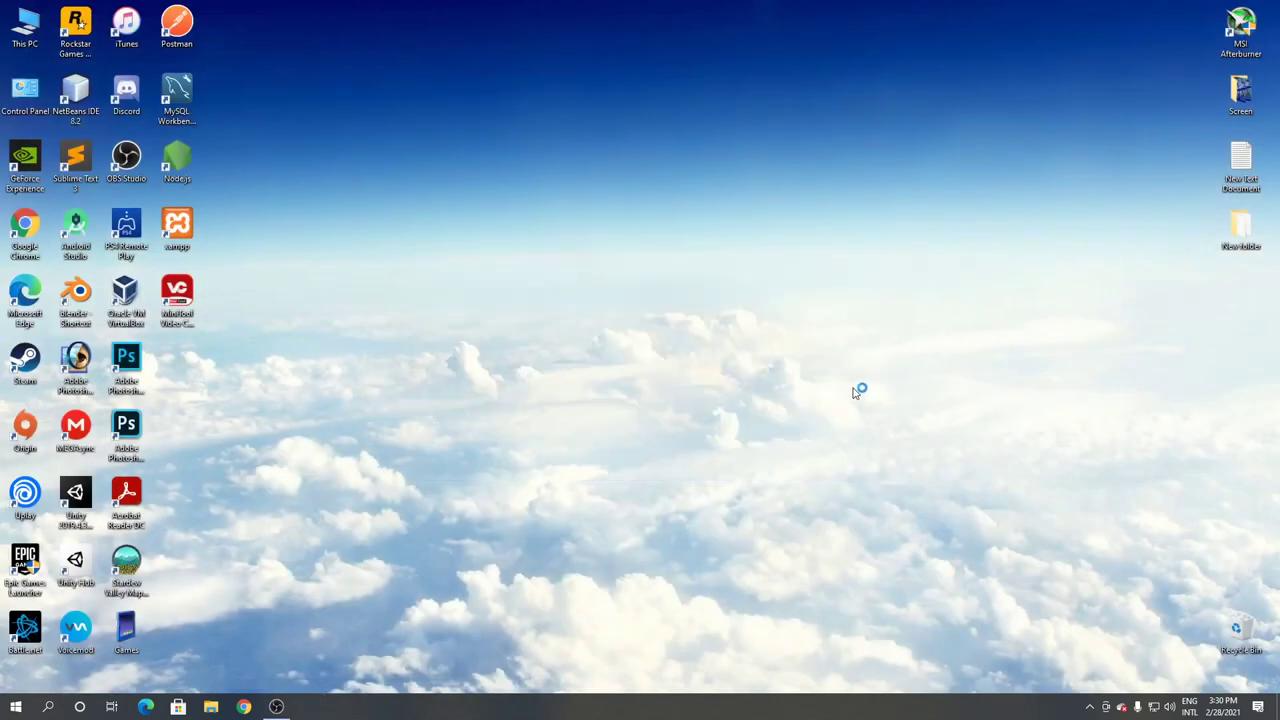
mouse_move(877, 378)
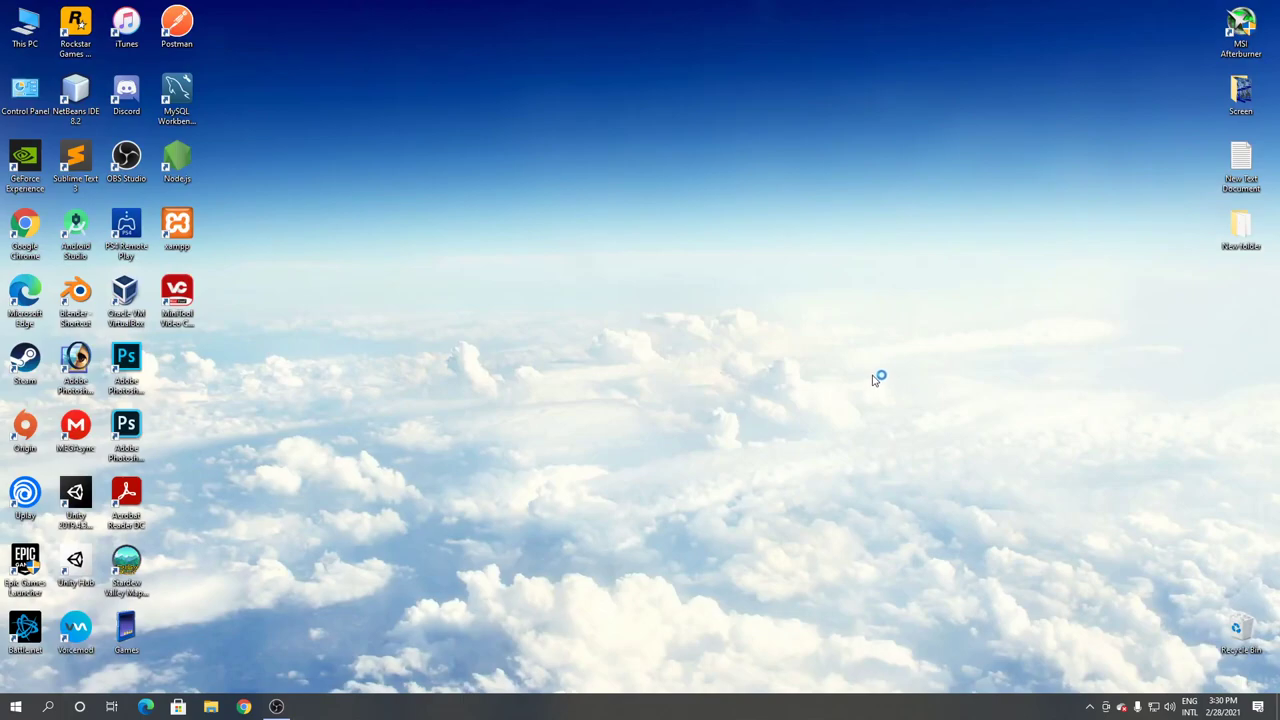
mouse_move(870, 375)
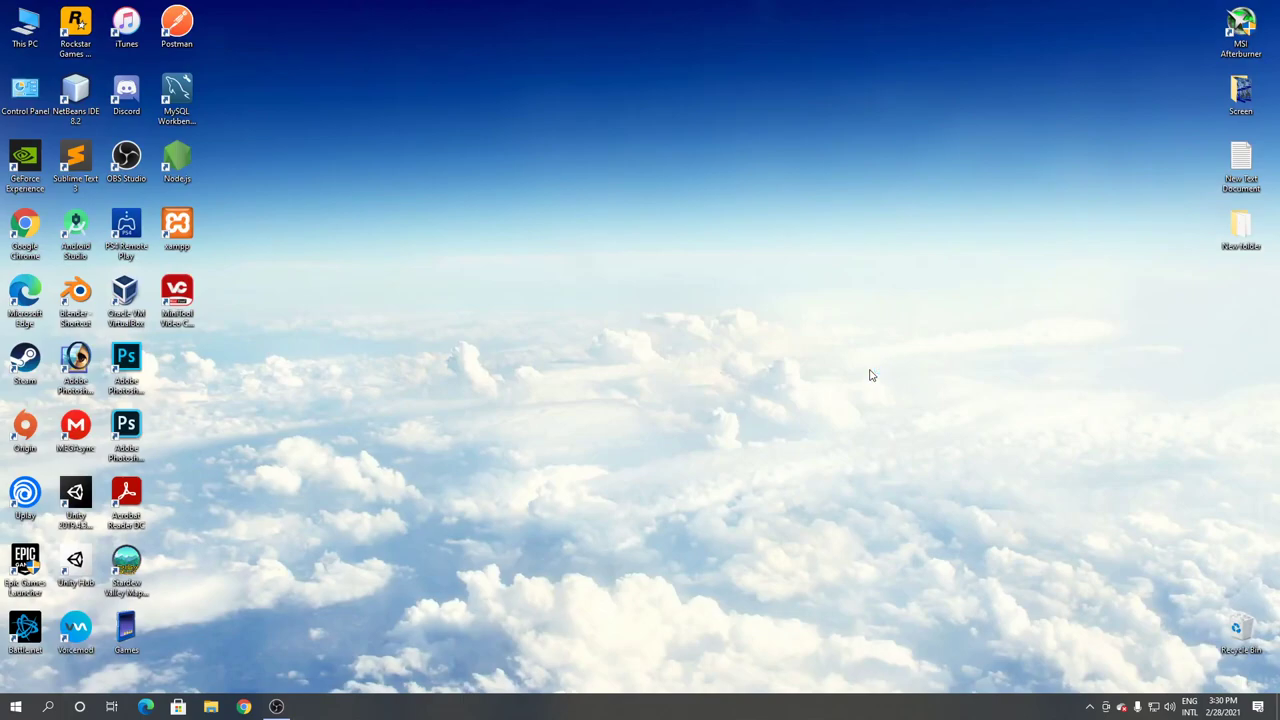
mouse_move(883, 371)
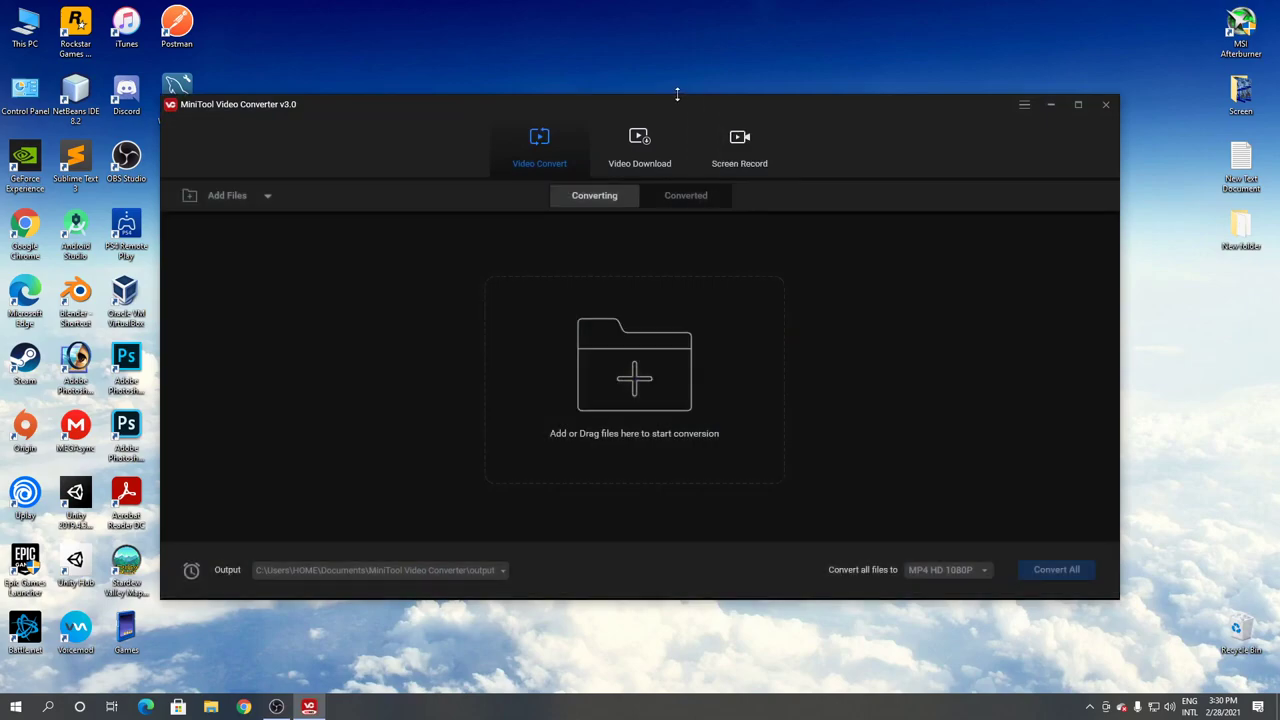
mouse_move(790, 77)
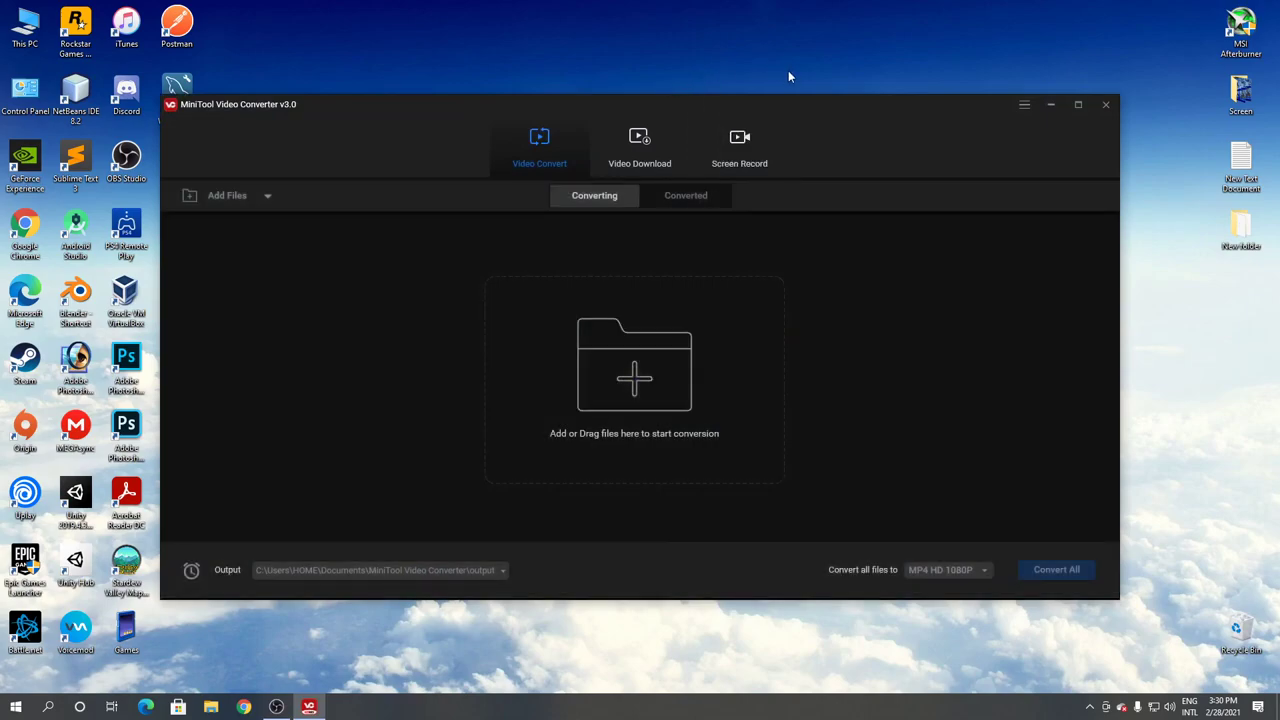